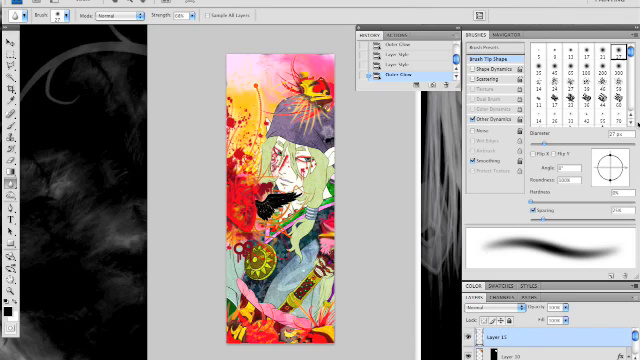
Scroll the brush list to reach the butterfly/vector stamp shapes for the banner top.
scroll(down, 3)
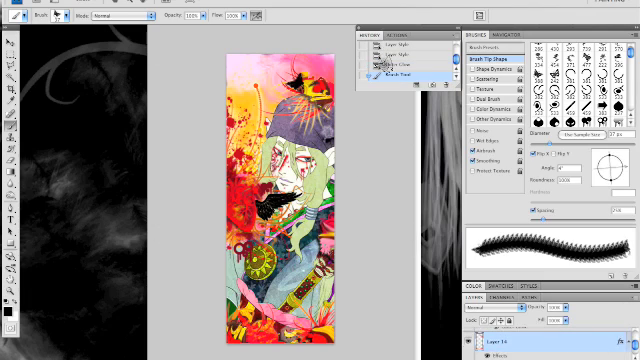
mouse_move(390, 204)
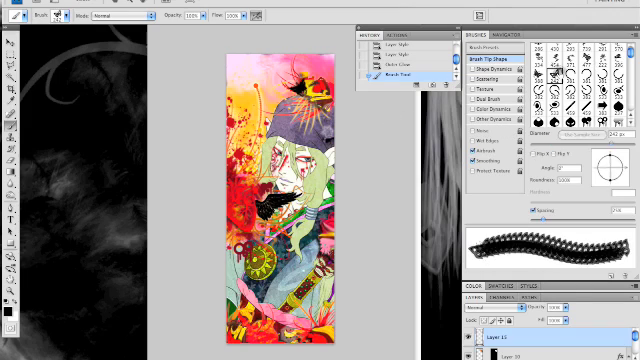
drag(610, 156, 604, 168)
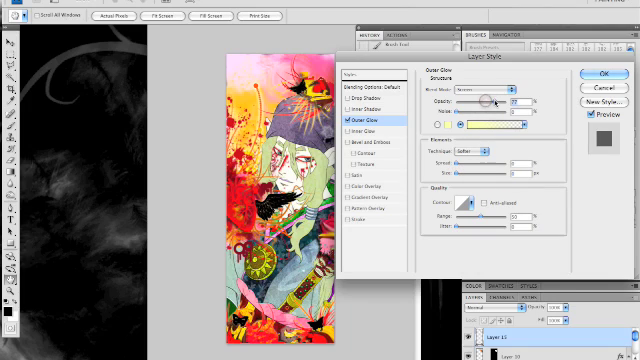
Adjust the Outer Glow spread slider for the black stamp layer.
drag(480, 102, 490, 102)
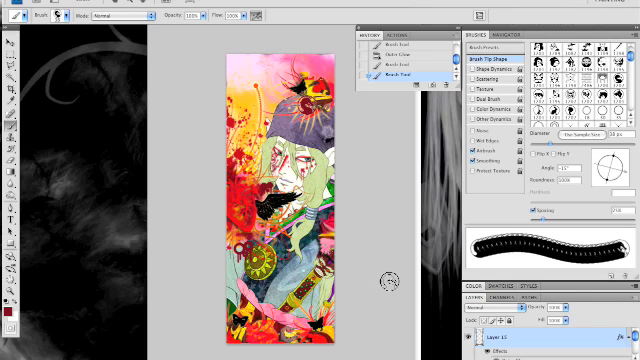
Stamp several different decorative brush shapes from the loaded set near the banner top.
click(400, 62)
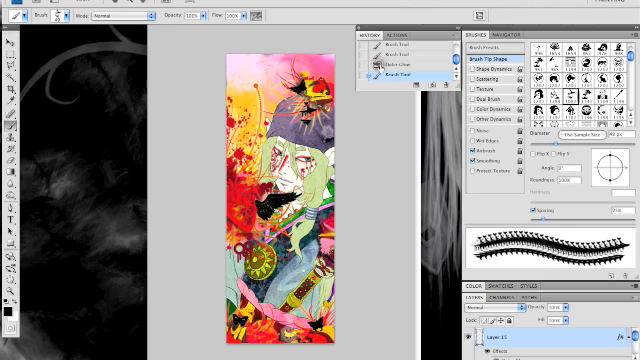
click(392, 70)
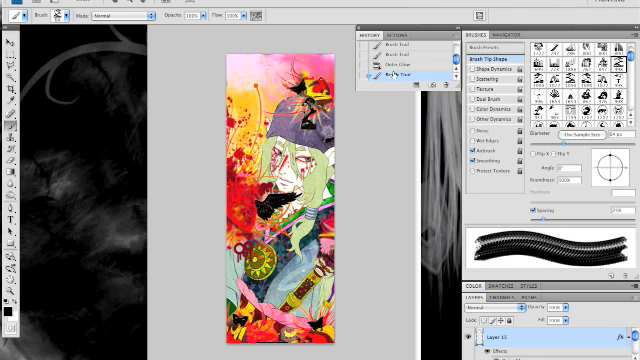
click(400, 76)
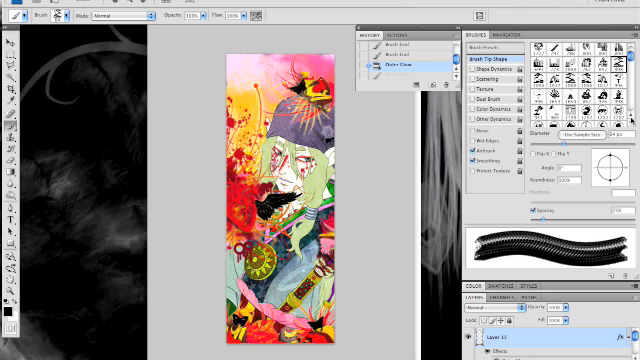